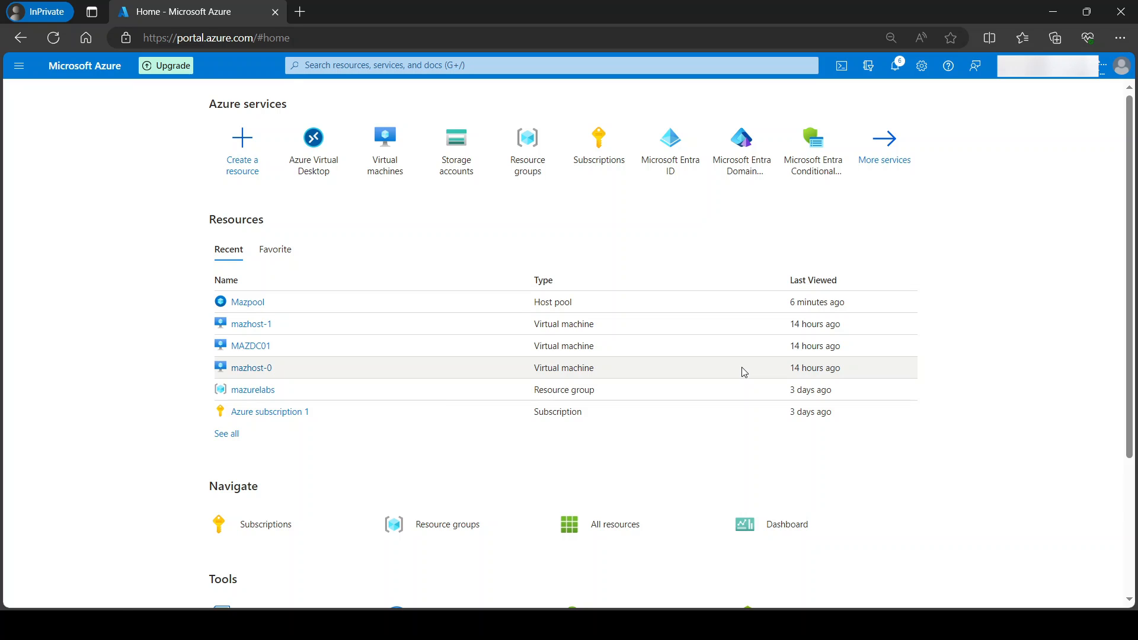
Show the Mazpool host pool's session hosts via Azure Virtual Desktop > Host pools
{"action": "left_click", "coordinate": [312, 145]}
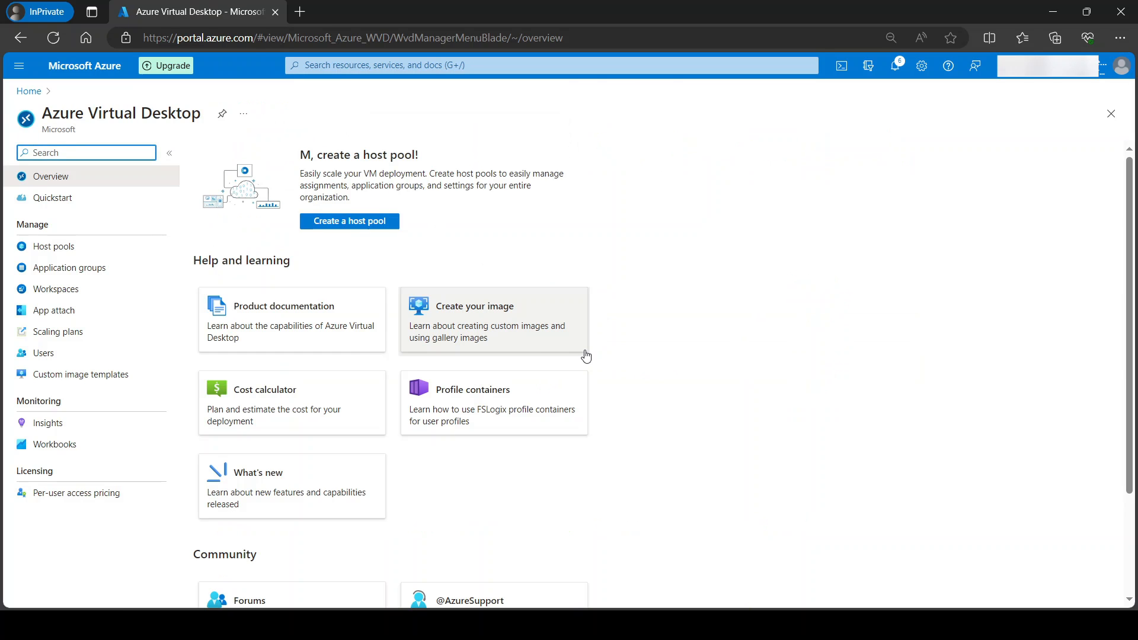
{"action": "left_click", "coordinate": [54, 246]}
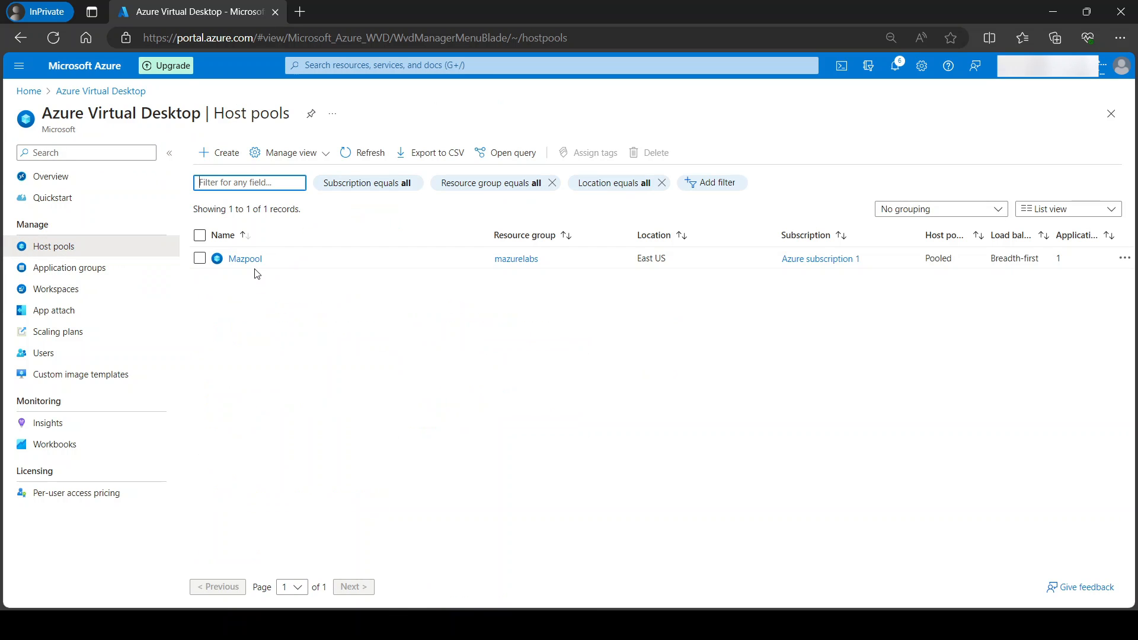
{"action": "left_click", "coordinate": [244, 259]}
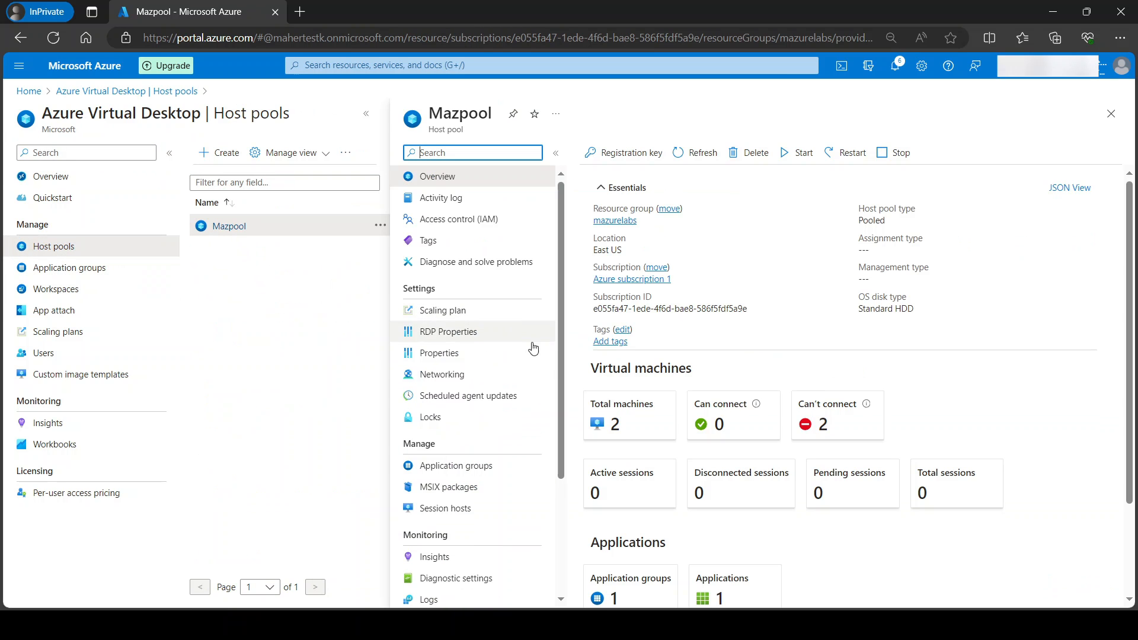
{"action": "mouse_move", "coordinate": [555, 444]}
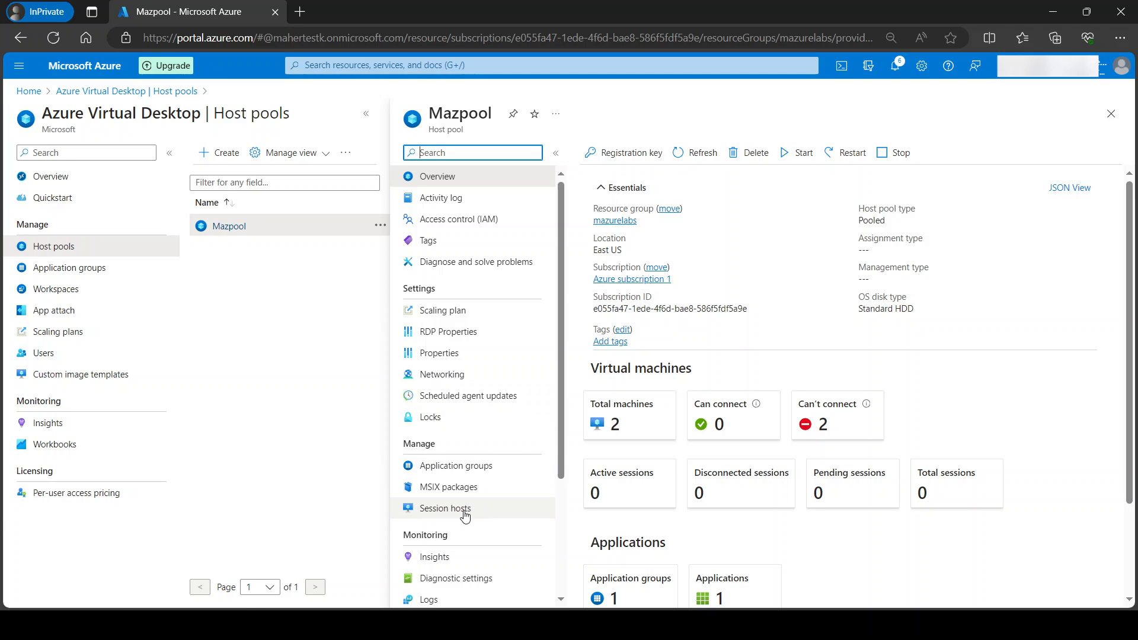
{"action": "left_click", "coordinate": [444, 508]}
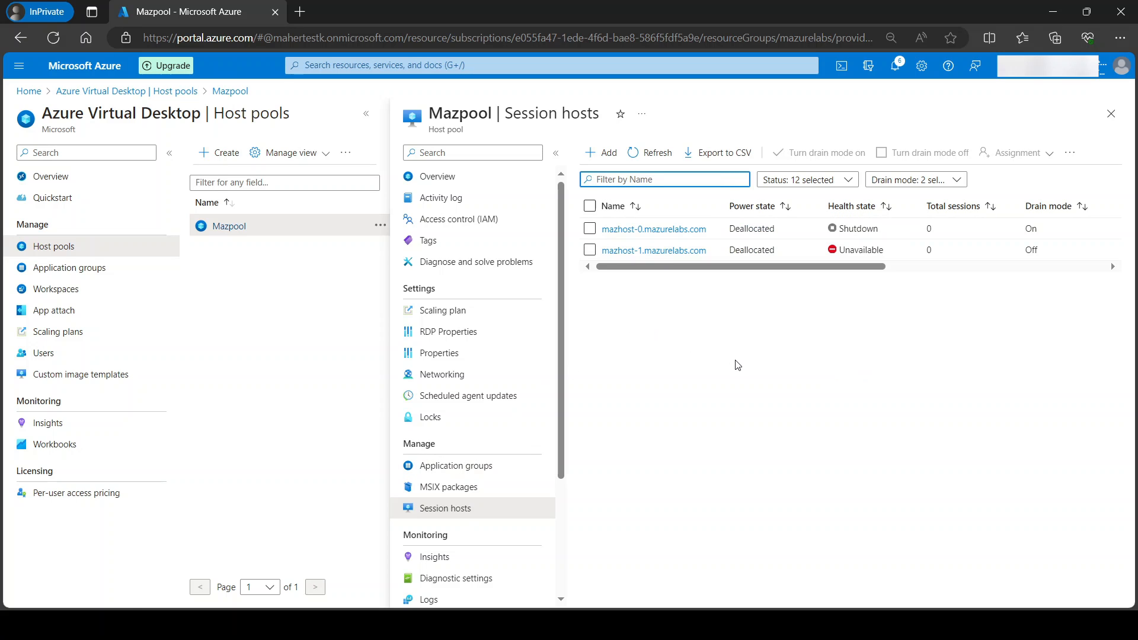
{"action": "mouse_move", "coordinate": [672, 278]}
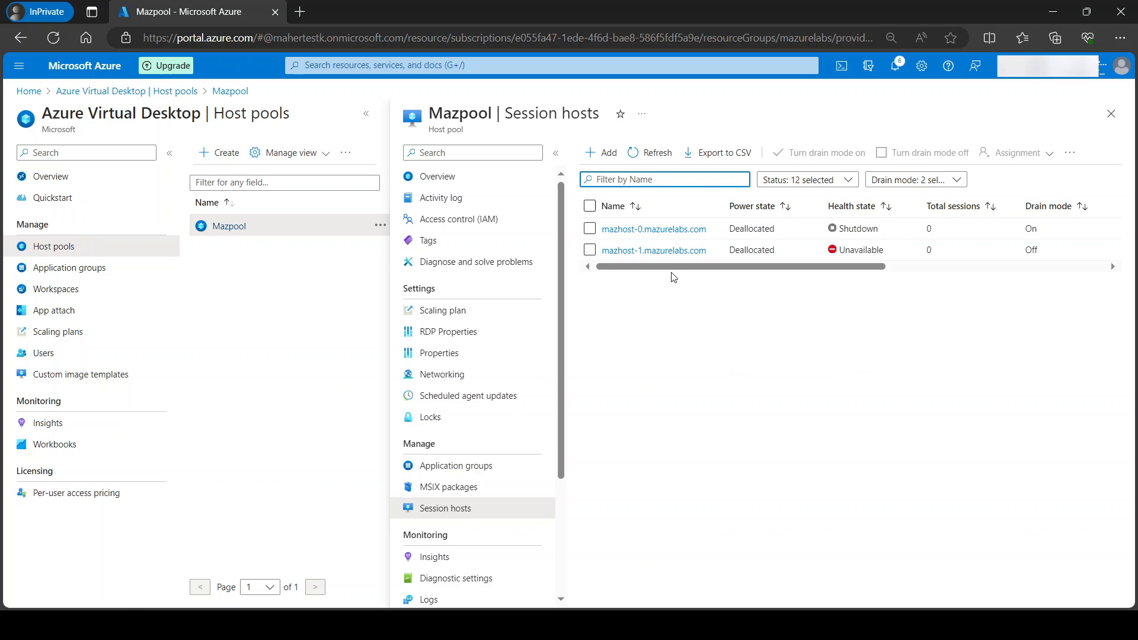
{"action": "mouse_move", "coordinate": [652, 229]}
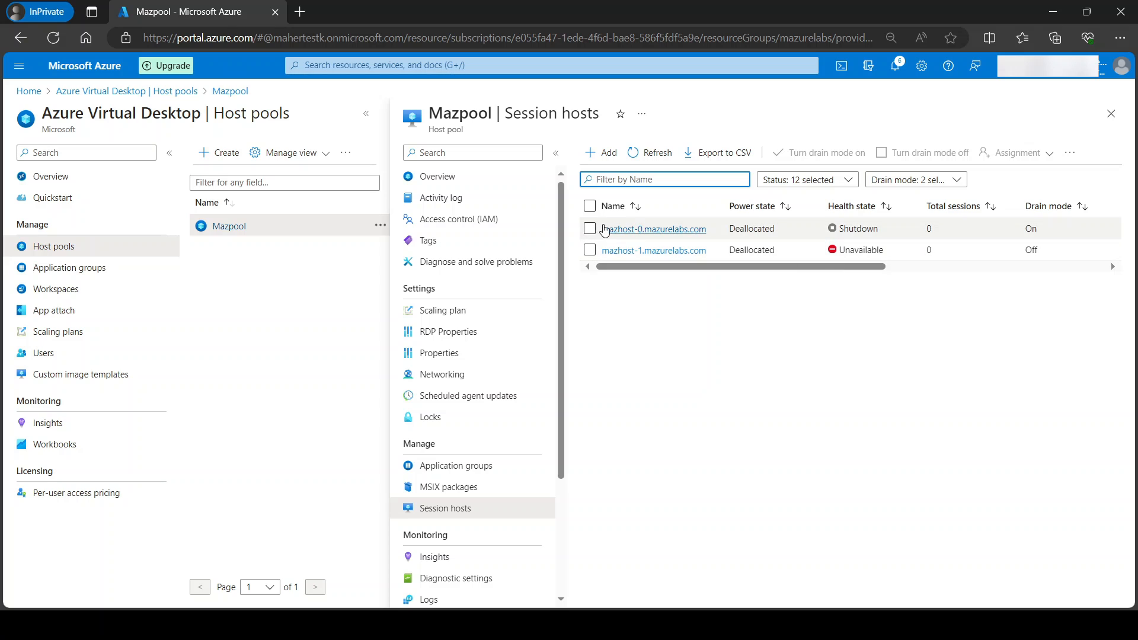
On mazhost-0's details, switch drain mode off, then back on, and check its users
{"action": "left_click", "coordinate": [652, 228]}
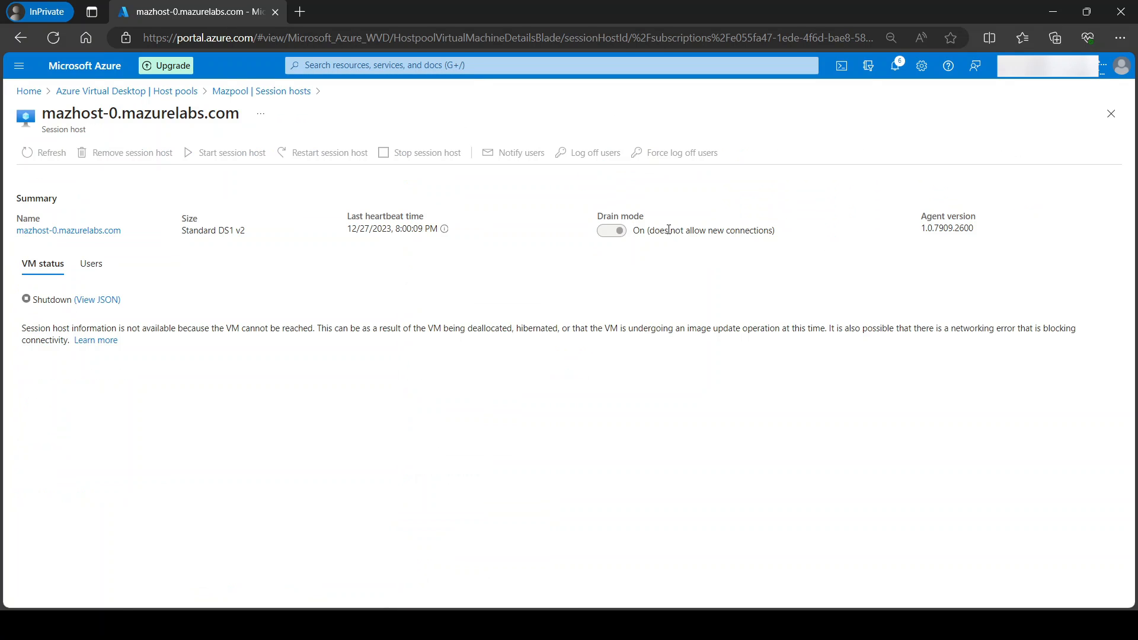
{"action": "left_click", "coordinate": [611, 230]}
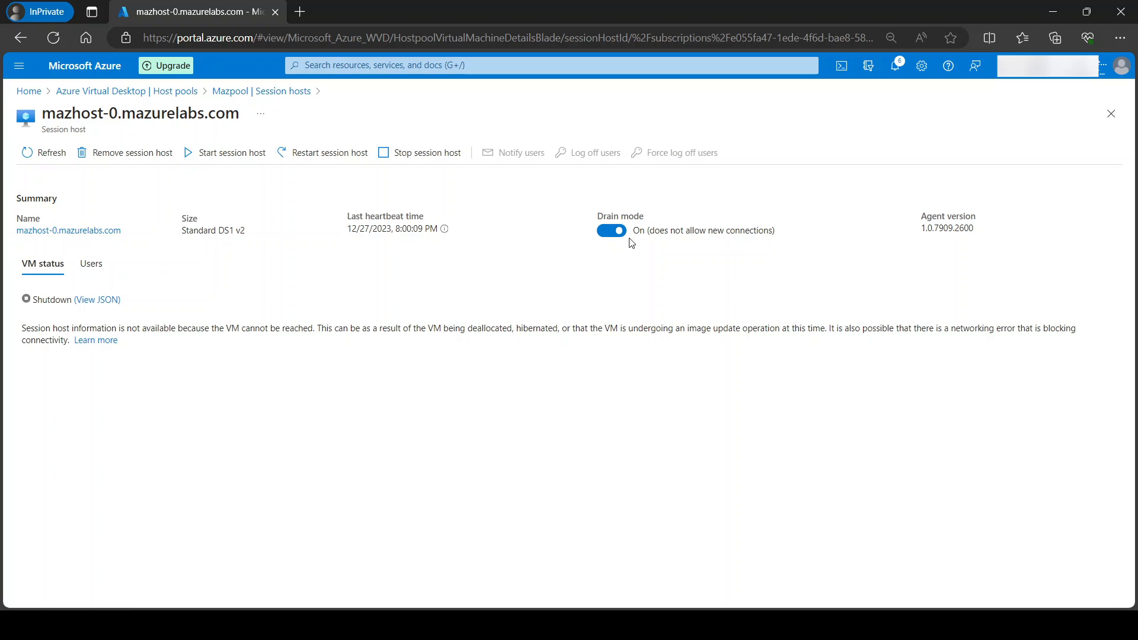
{"action": "mouse_move", "coordinate": [612, 231]}
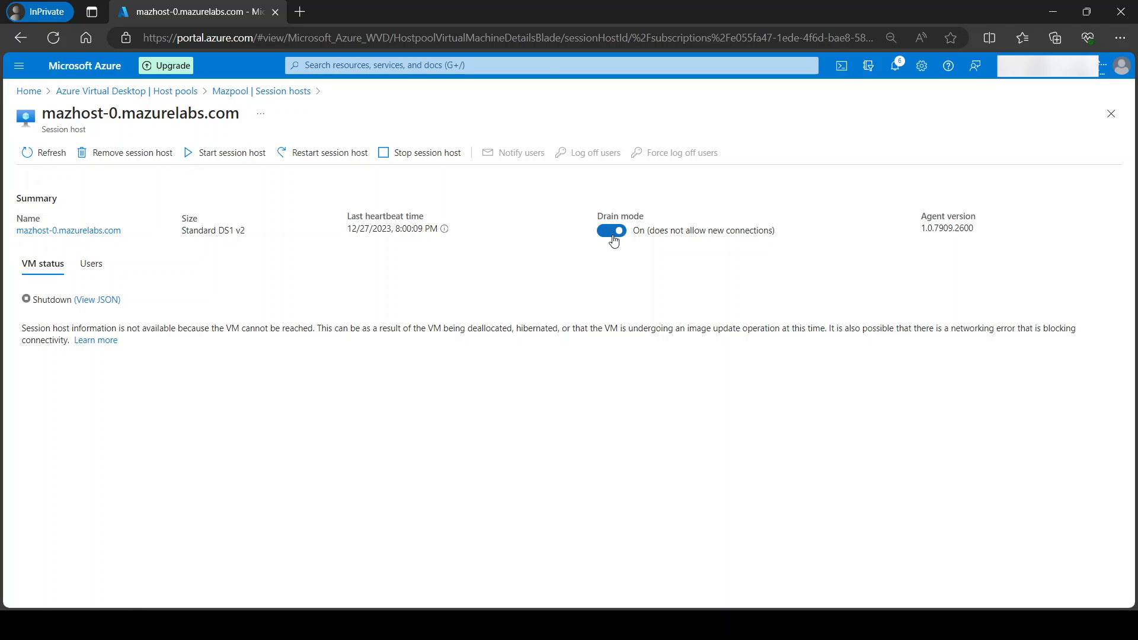
{"action": "left_click", "coordinate": [610, 231]}
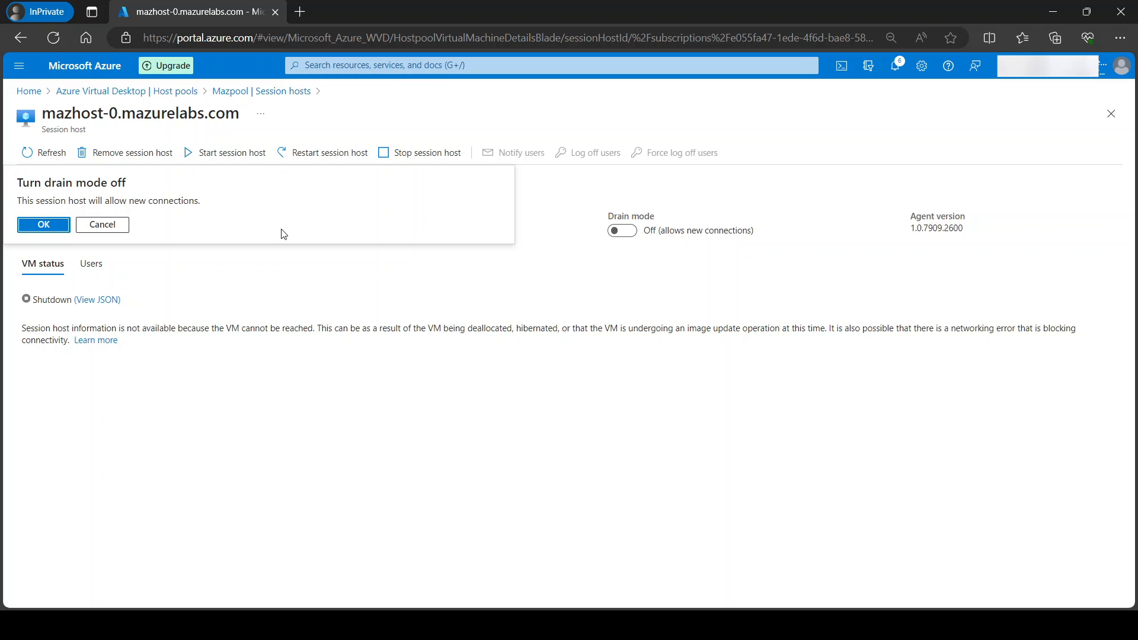
{"action": "left_click", "coordinate": [42, 224]}
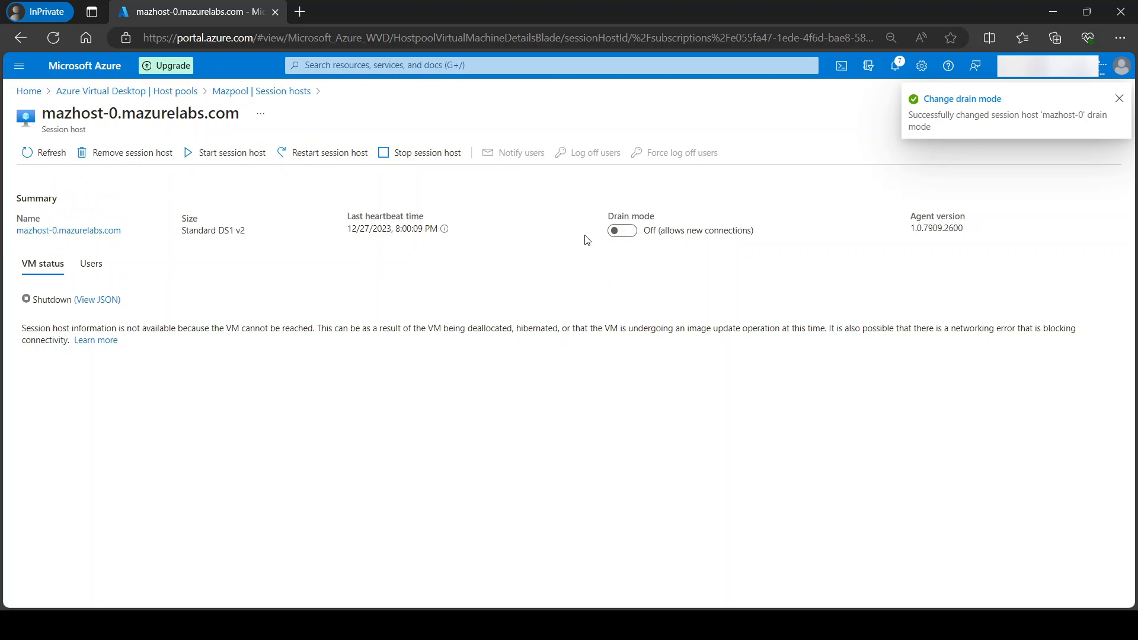
{"action": "mouse_move", "coordinate": [622, 231]}
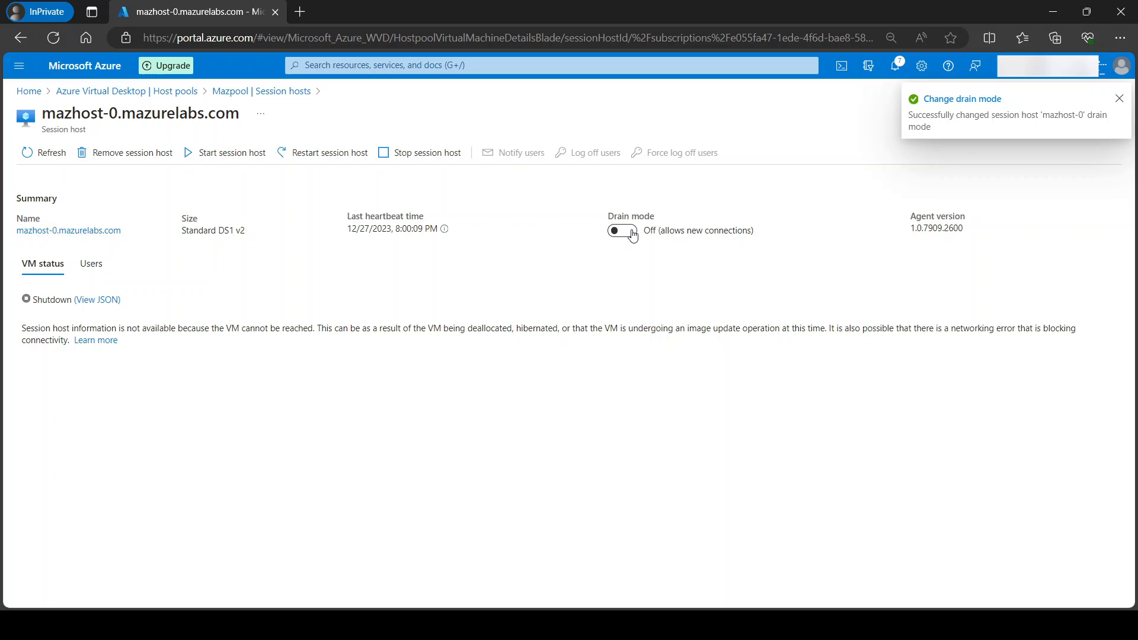
{"action": "left_click", "coordinate": [611, 231]}
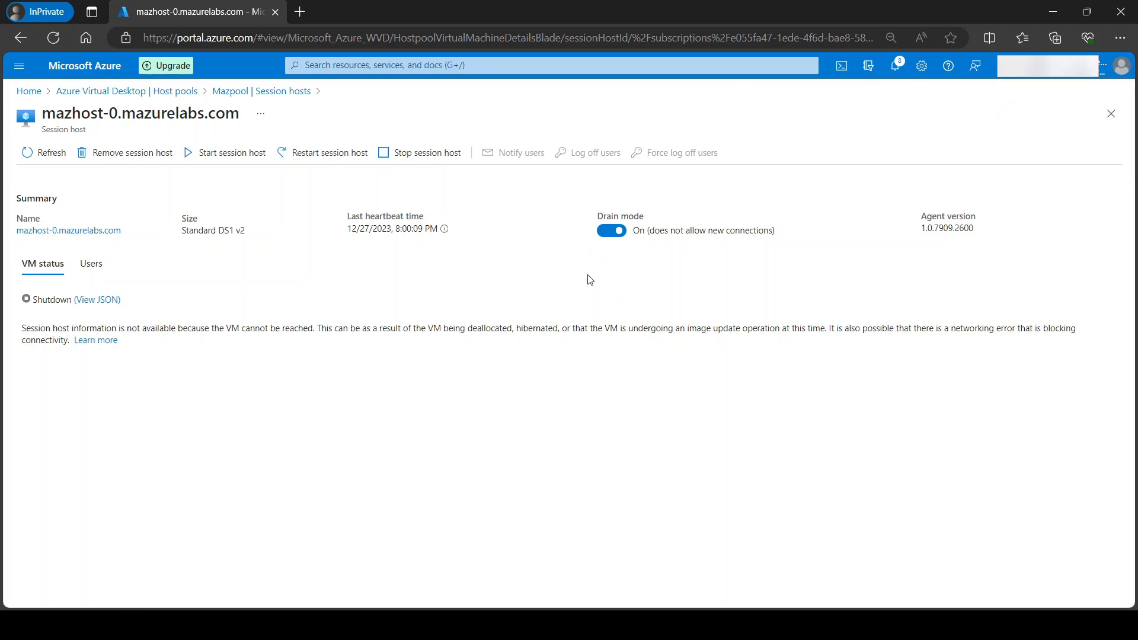
{"action": "left_click", "coordinate": [91, 263]}
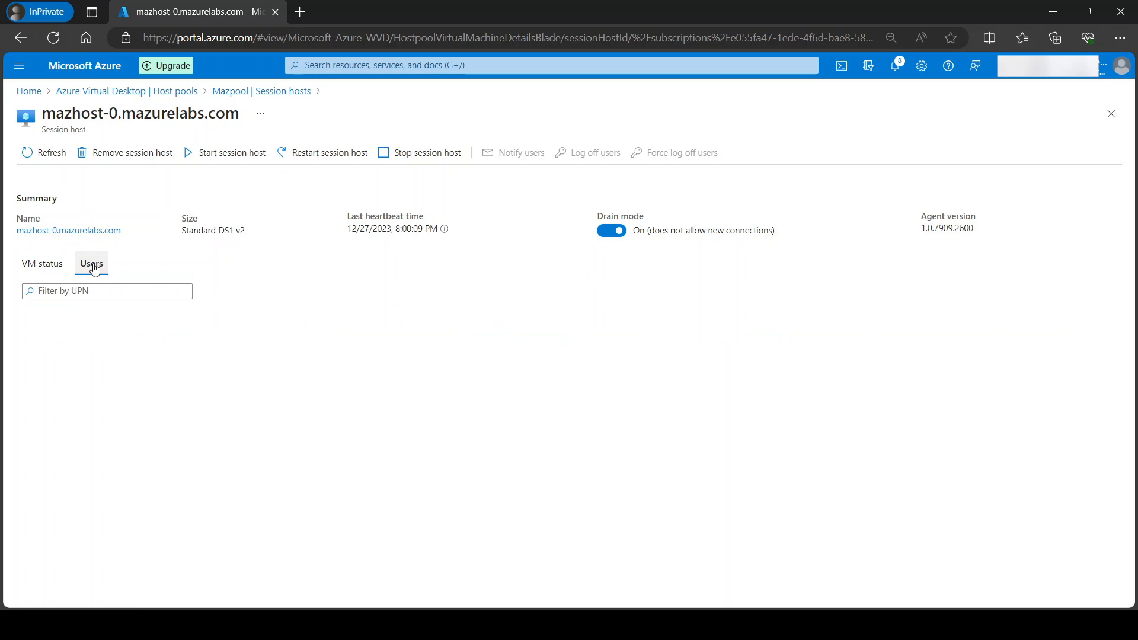
With no users on mazhost-0, start removing it as a session host
{"action": "left_click", "coordinate": [92, 263]}
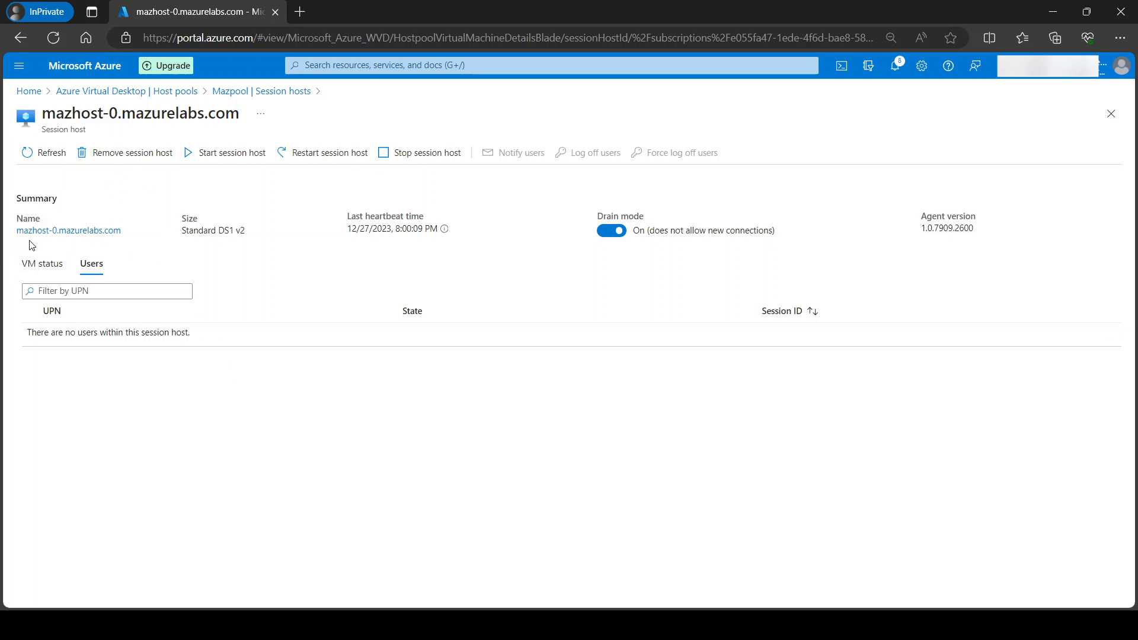
{"action": "left_click", "coordinate": [132, 153]}
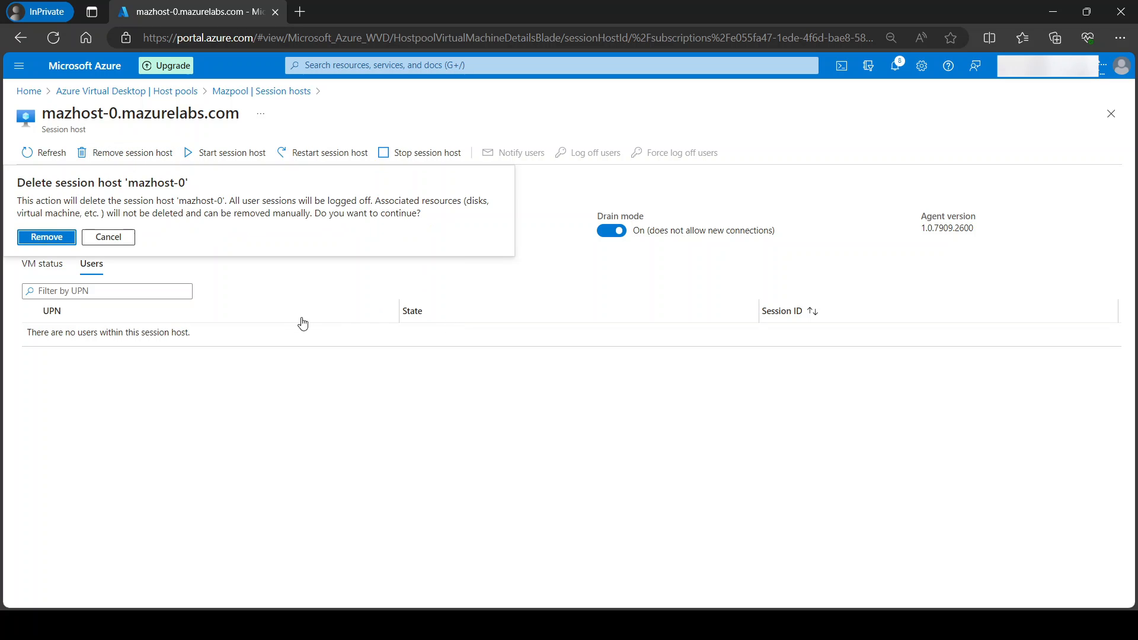
Confirm removal of mazhost-0 from Mazpool and return to the host pools list
{"action": "left_click", "coordinate": [46, 237]}
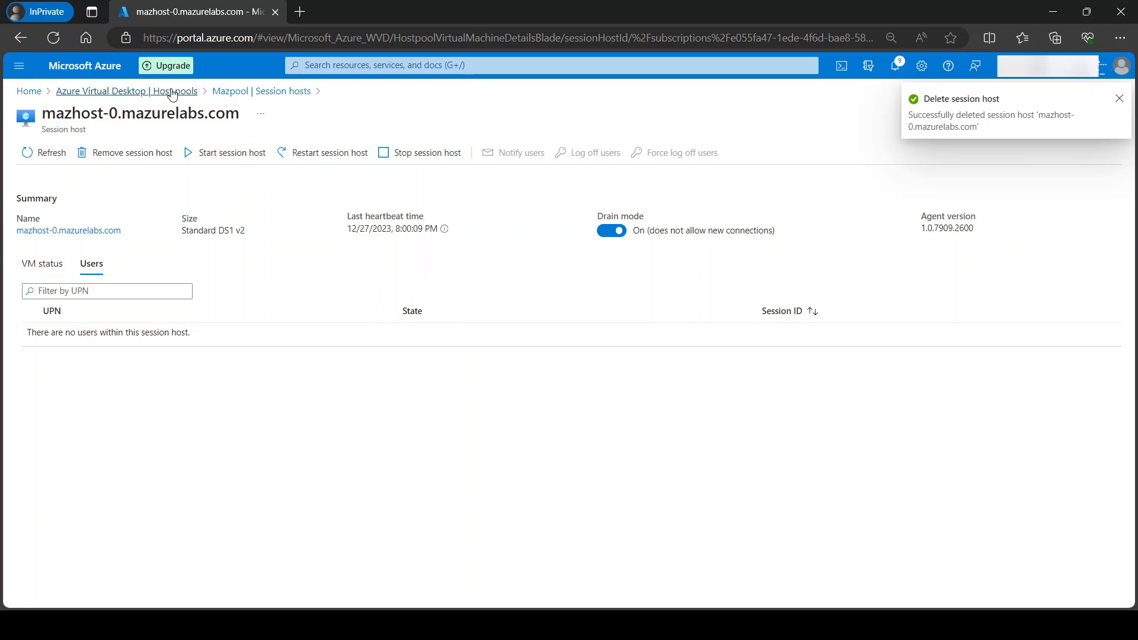
{"action": "left_click", "coordinate": [125, 91]}
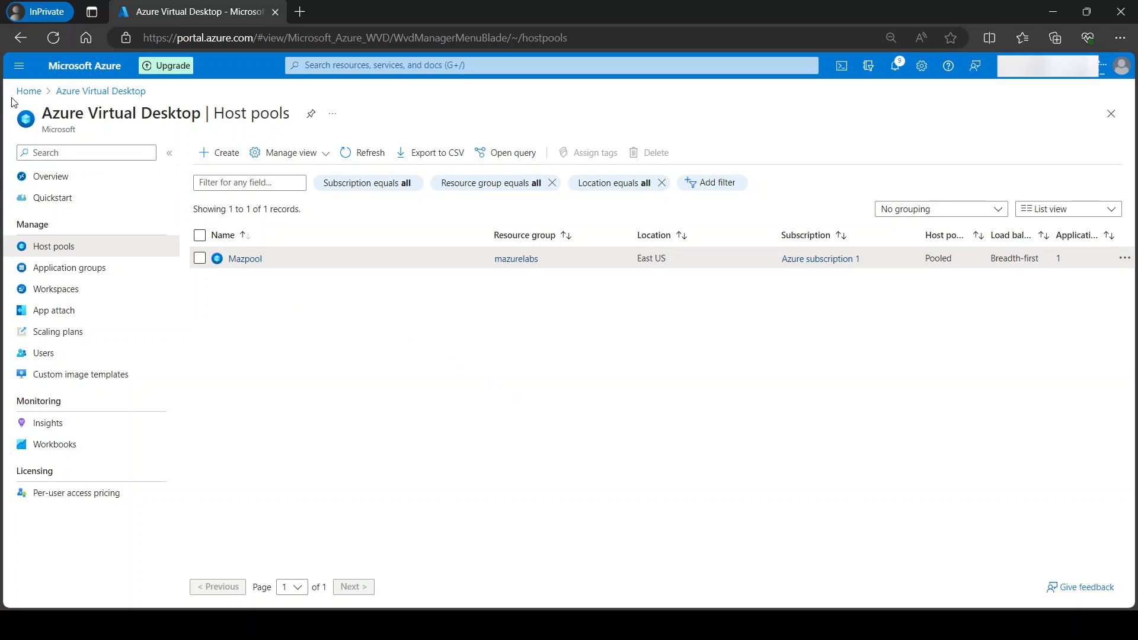
From Home, go to Resource groups and view the mazurelabs resource group
{"action": "left_click", "coordinate": [29, 91]}
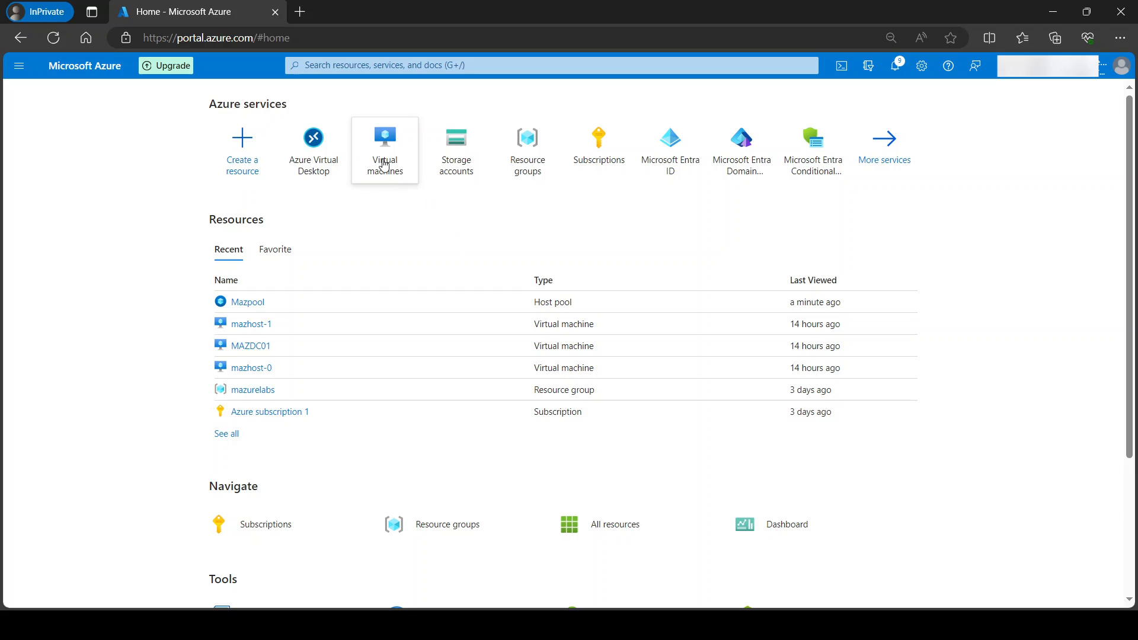
{"action": "left_click", "coordinate": [384, 145]}
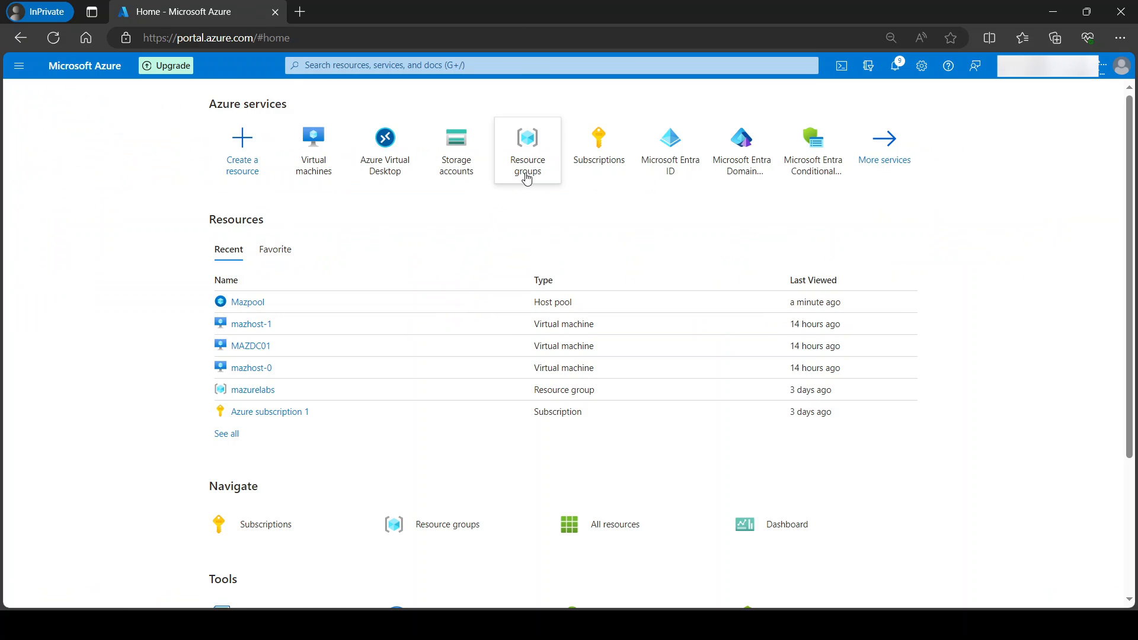
{"action": "left_click", "coordinate": [526, 141]}
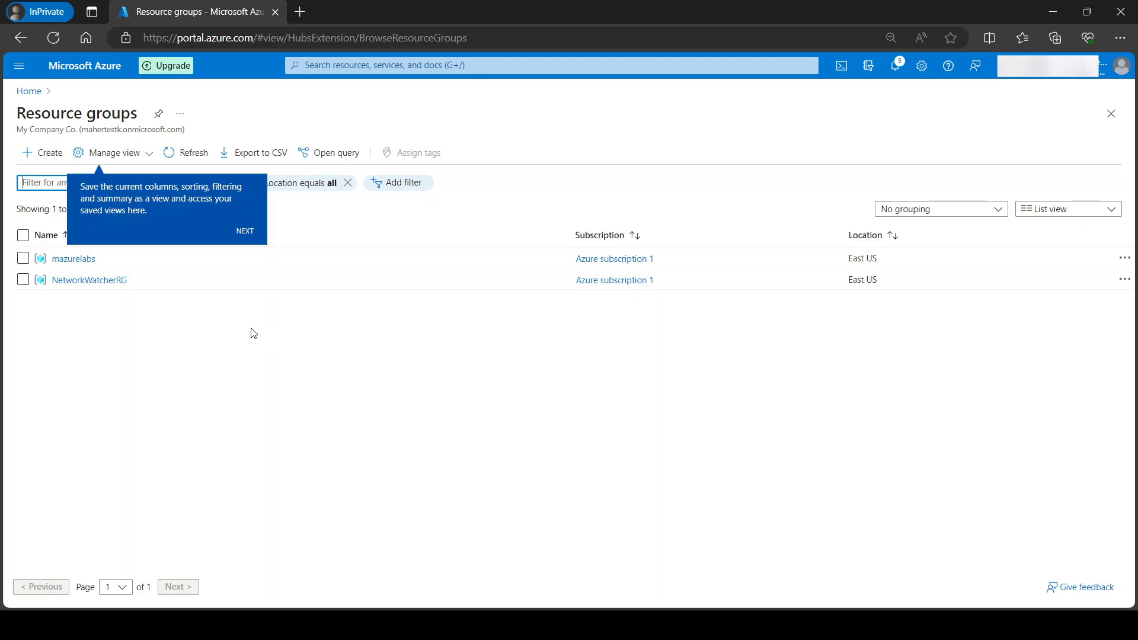
{"action": "left_click", "coordinate": [73, 258]}
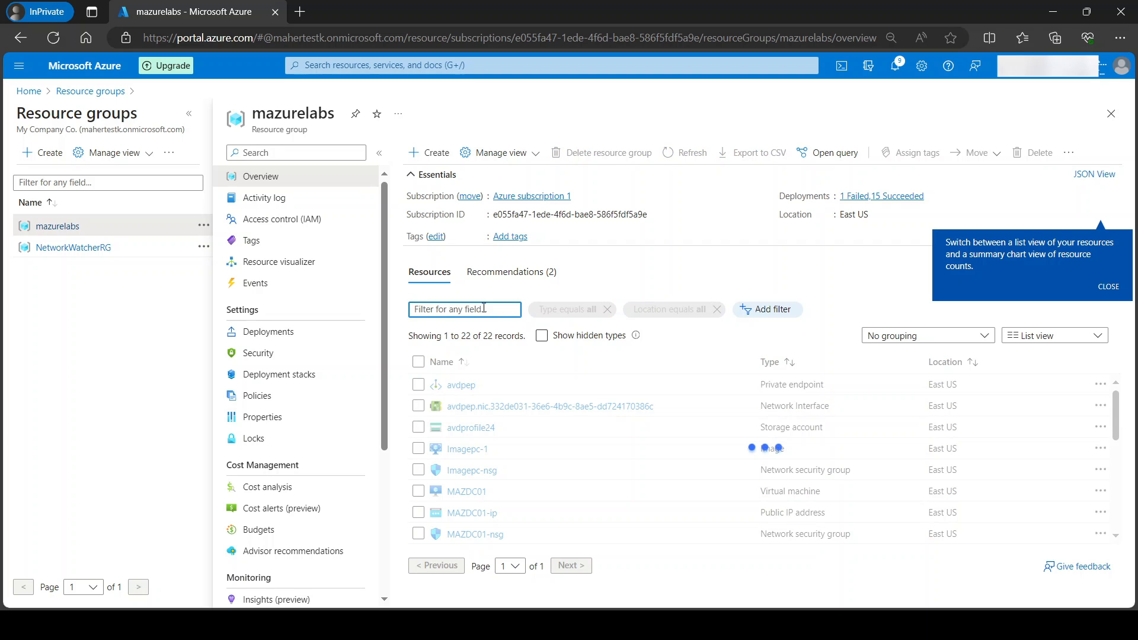
Filter mazurelabs resources to 'host-0' and select the mazhost-0 VM, NIC and disk
{"action": "type", "text": "host-0"}
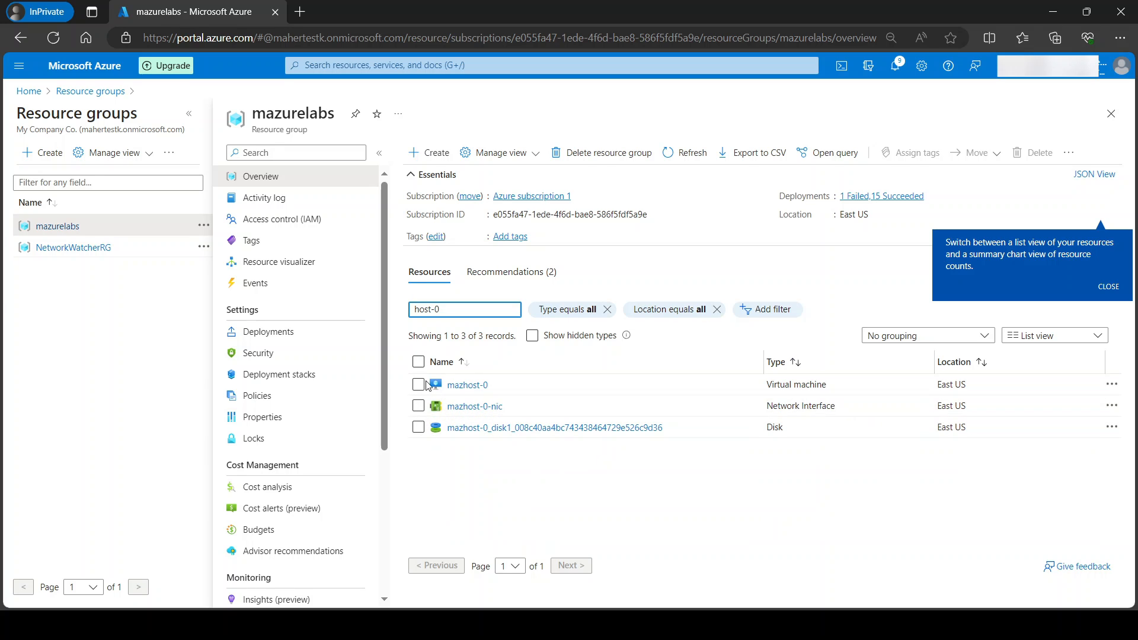
{"action": "left_click", "coordinate": [418, 362]}
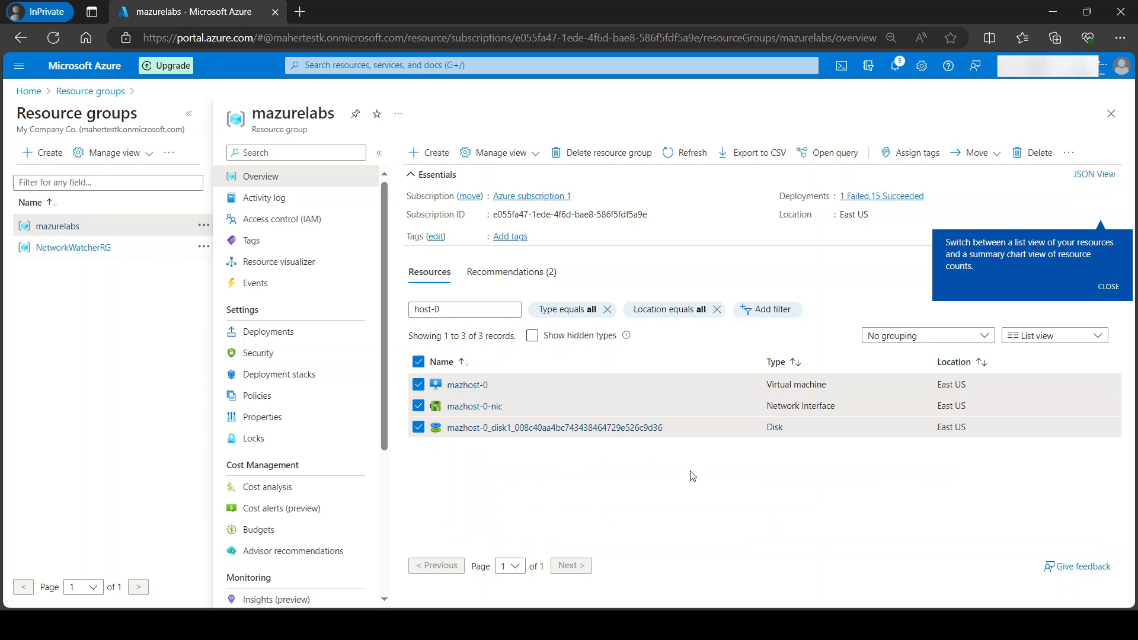
{"action": "left_click", "coordinate": [1108, 285]}
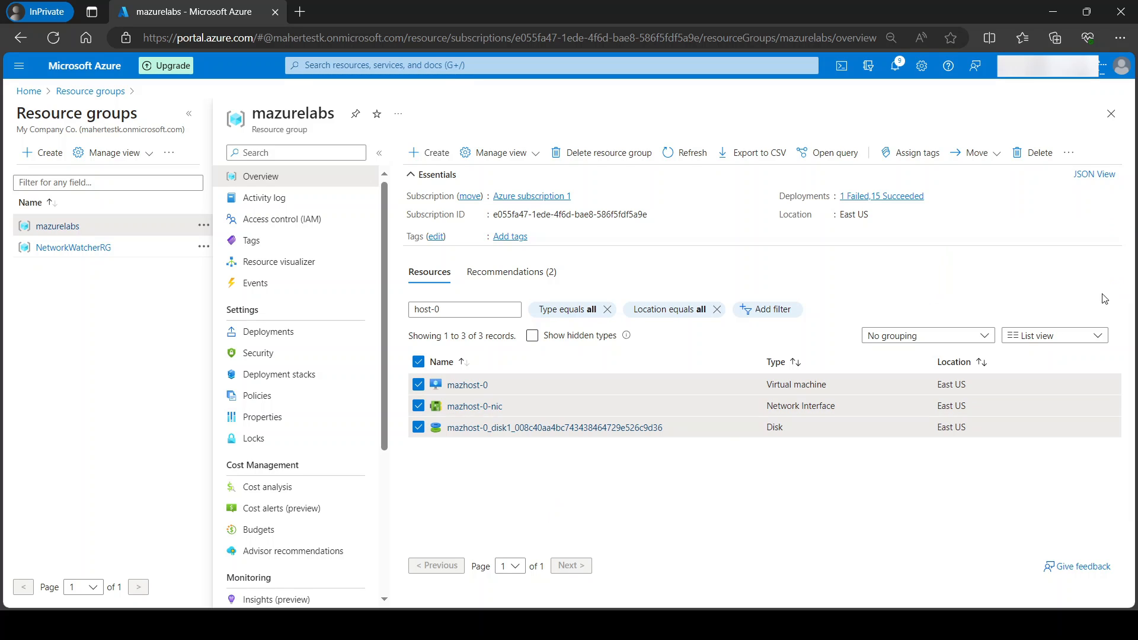
{"action": "mouse_move", "coordinate": [1039, 152]}
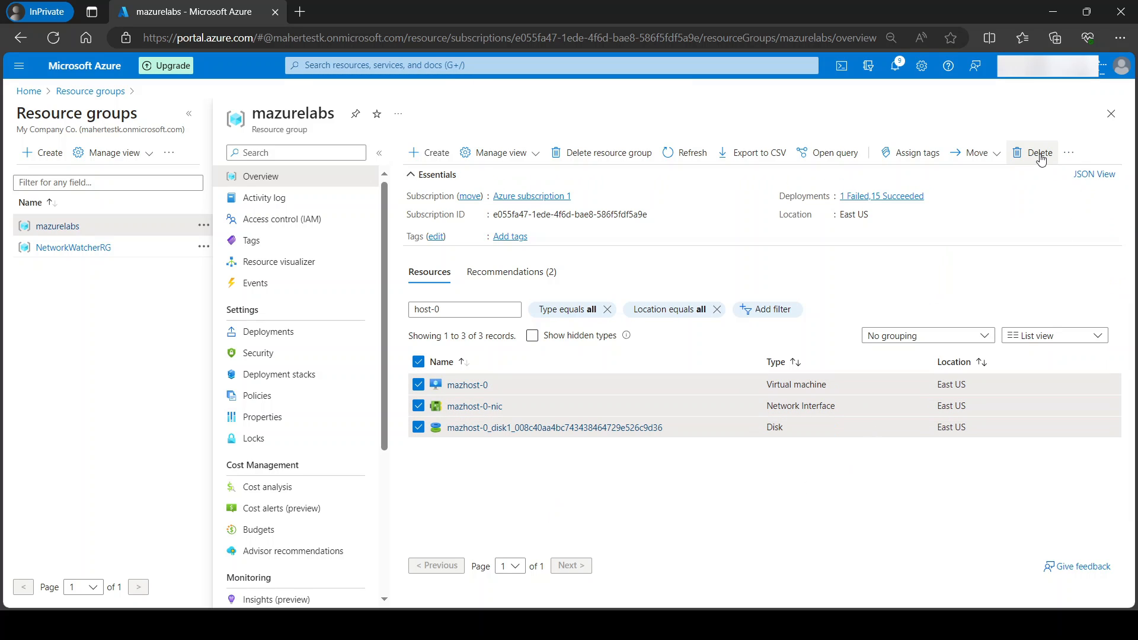
Delete the three mazhost-0 resources, confirming with 'delete' and the final dialog
{"action": "left_click", "coordinate": [1038, 153]}
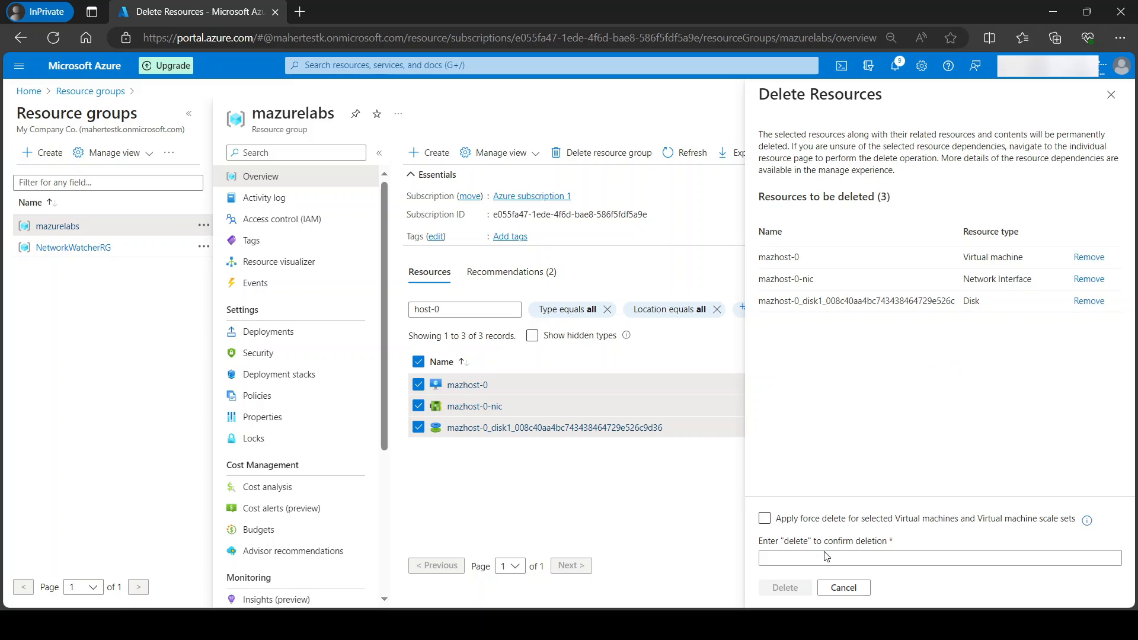
{"action": "type", "text": "delete"}
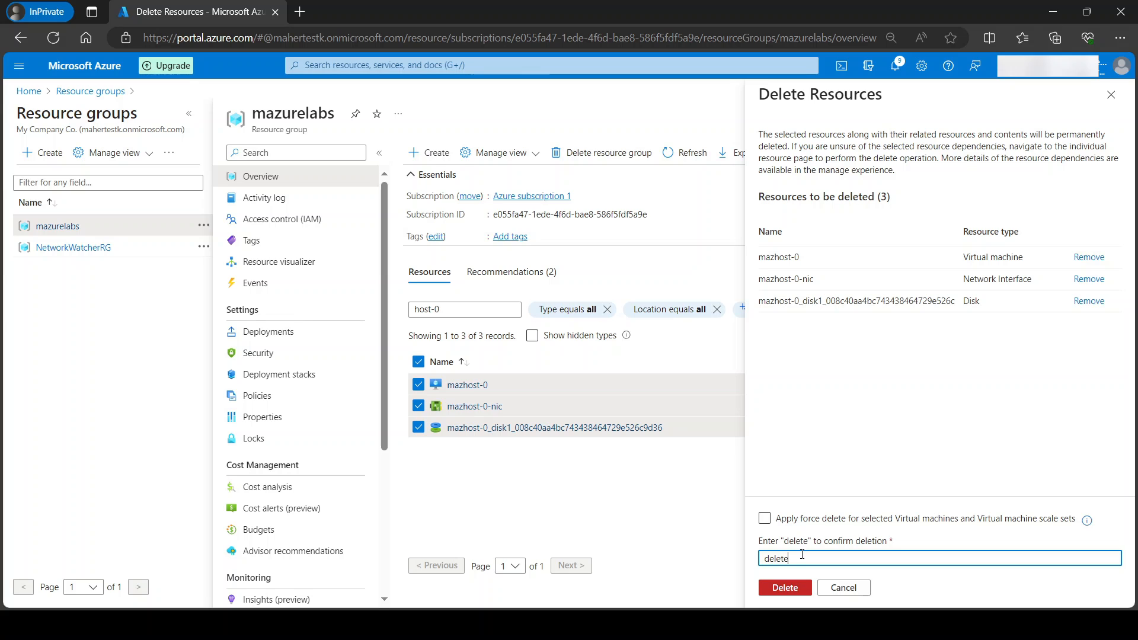
{"action": "left_click", "coordinate": [784, 586]}
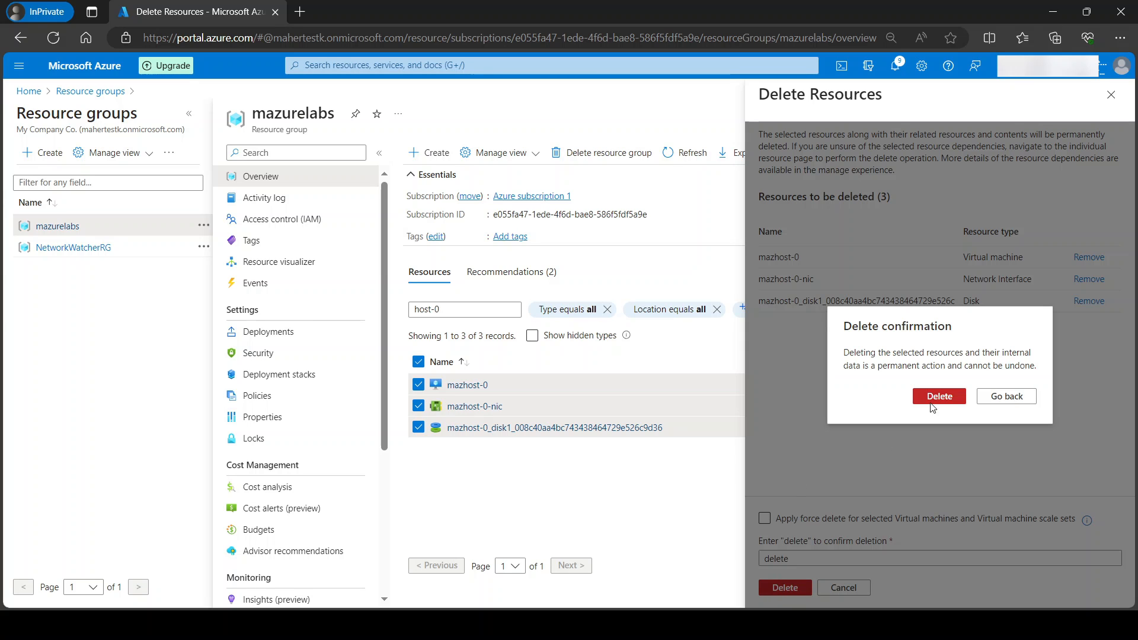
{"action": "left_click", "coordinate": [939, 396]}
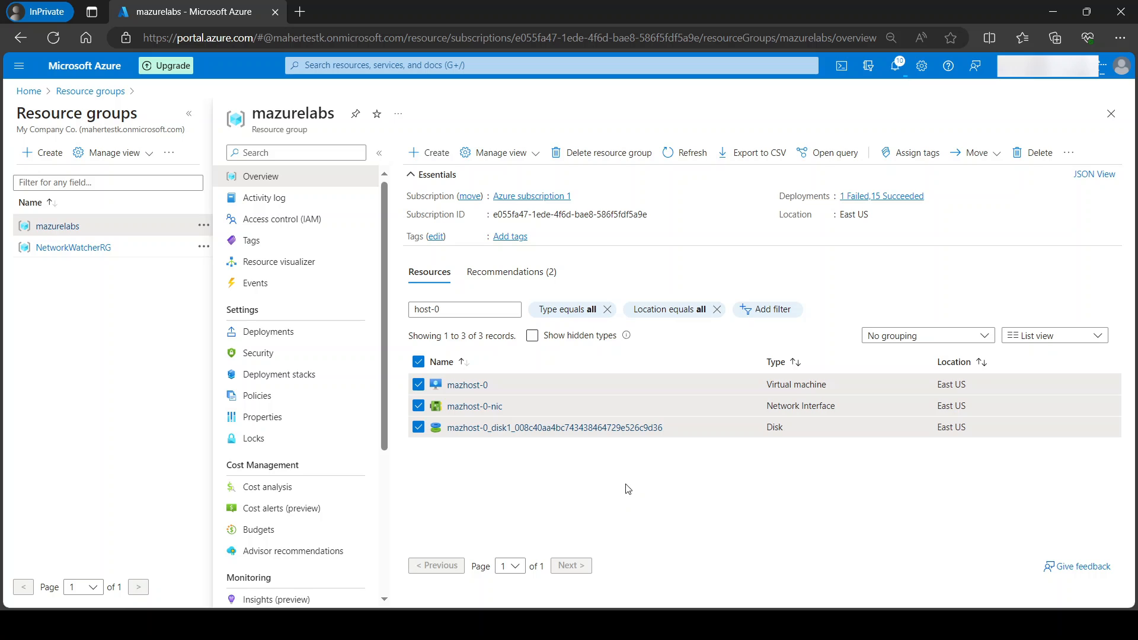
{"action": "mouse_move", "coordinate": [652, 471]}
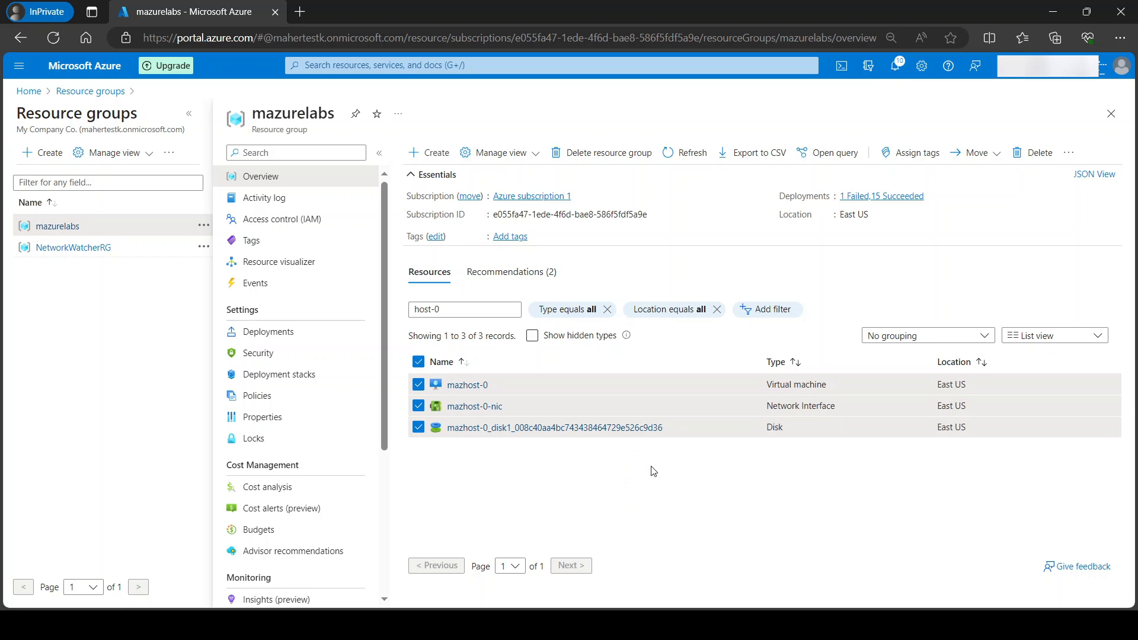